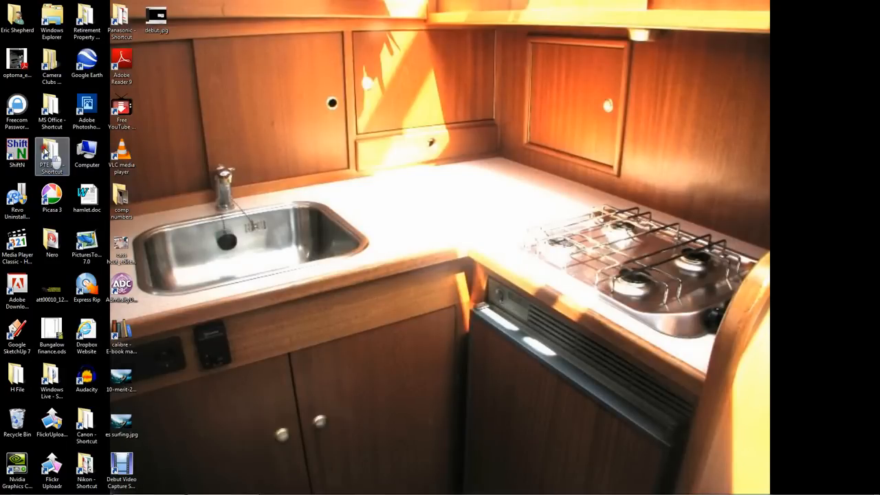
# Navigate from PTE Files on the desktop into the Stirling Court Autumn 2013 folder, window maximised.
pyautogui.doubleClick(52, 154)
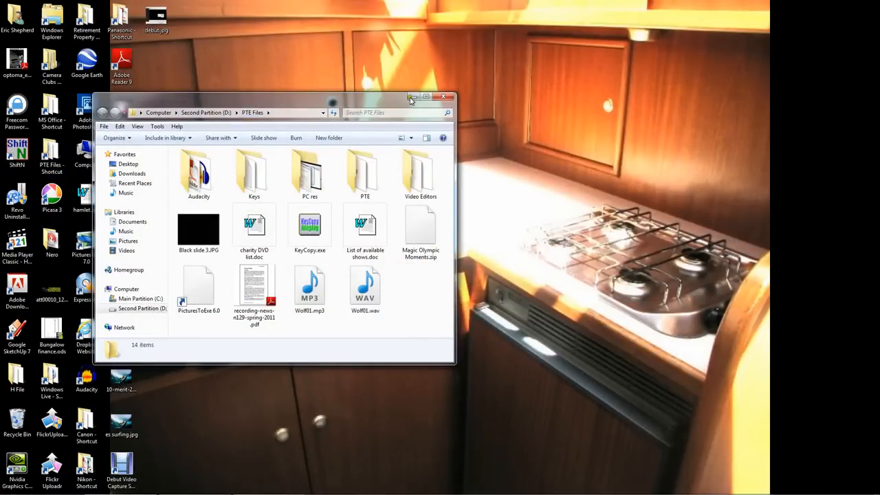
pyautogui.click(426, 96)
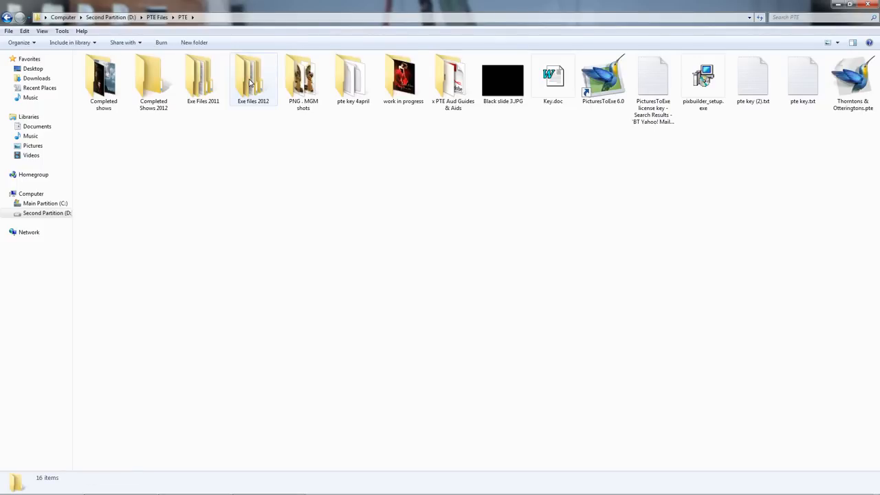
pyautogui.moveTo(352, 76)
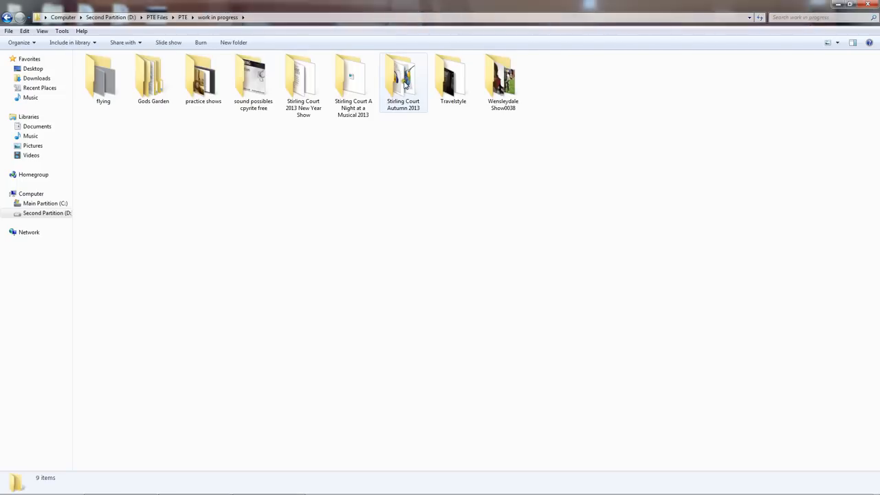
pyautogui.doubleClick(403, 76)
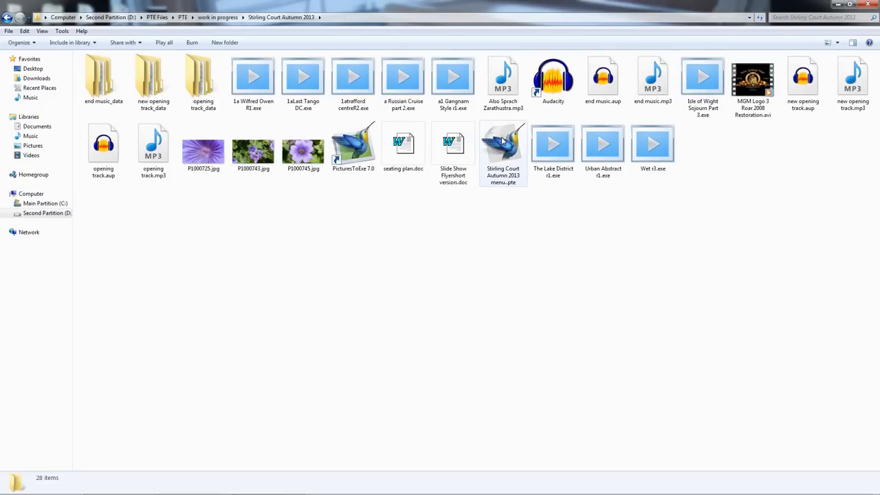
# Load Stirling Court Autumn 2013 menu.pte into PicturesToExe from Explorer.
pyautogui.click(503, 151)
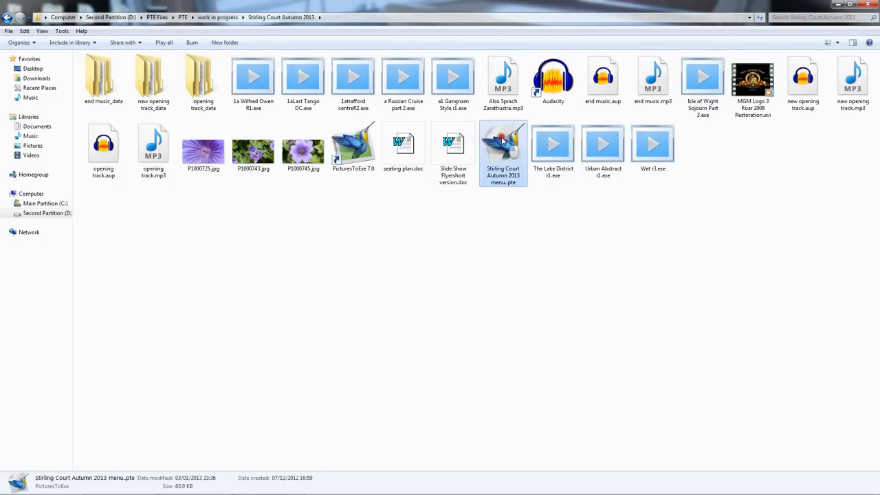
pyautogui.doubleClick(504, 150)
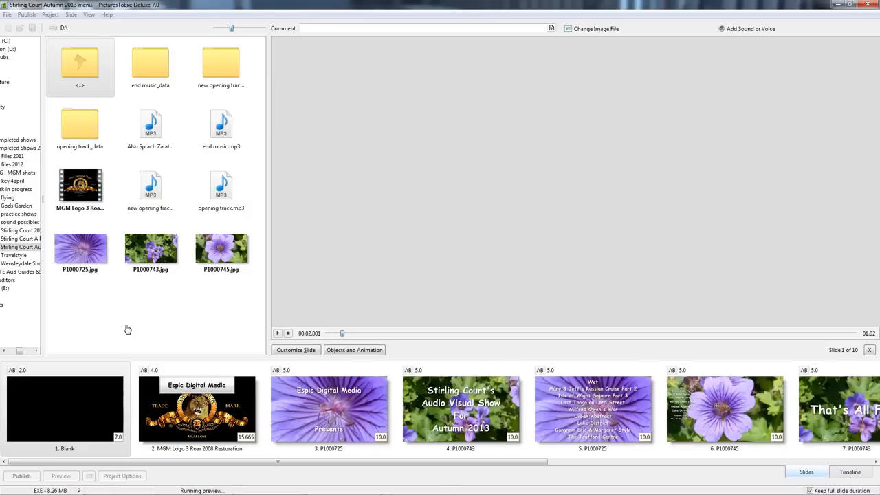
# Exit the preview and return to the ten-slide menu project in the editor.
pyautogui.click(61, 476)
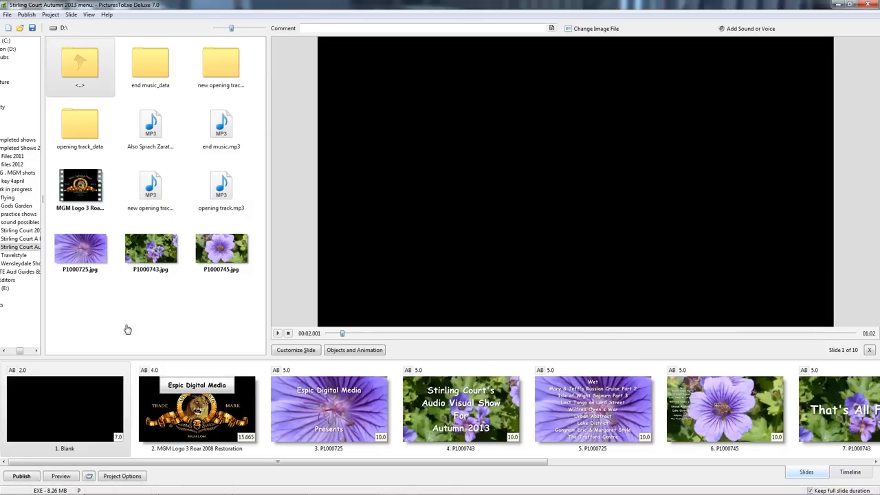